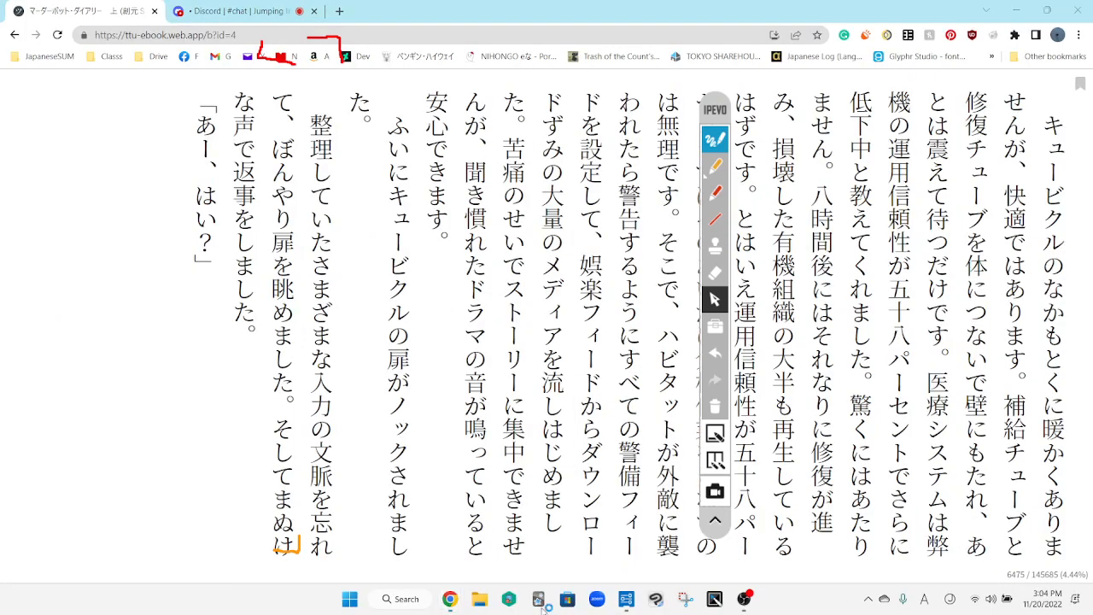
Bring up Anki's deck list, showing new and due card counts, over the novel
click(538, 598)
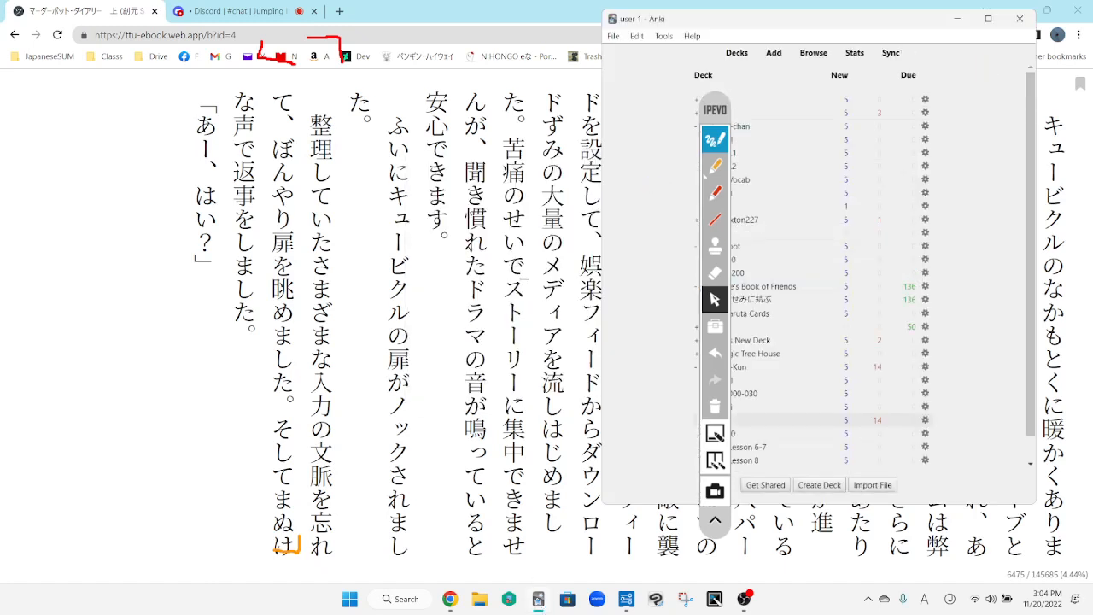
Switch from Anki back to the novel in the ttu Ebook Reader browser tab
click(1017, 18)
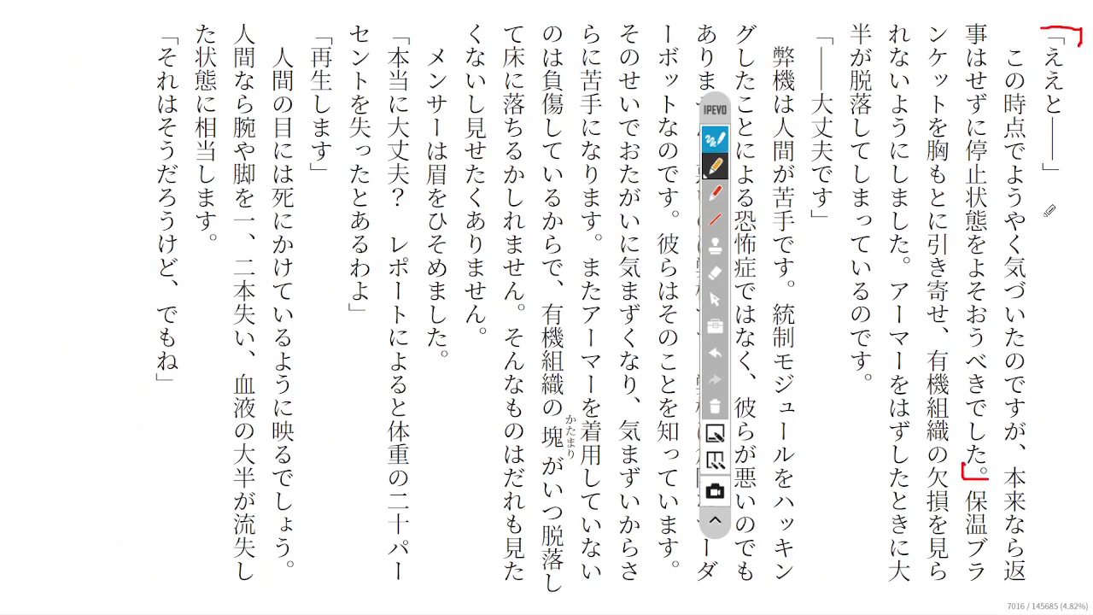
click(970, 282)
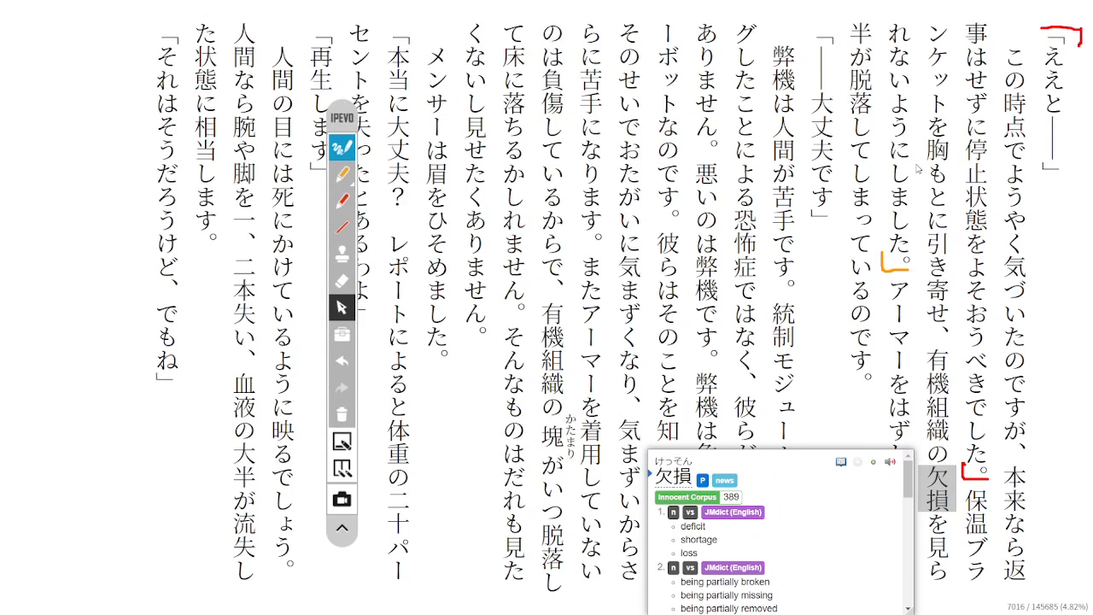
mouse_move(915, 168)
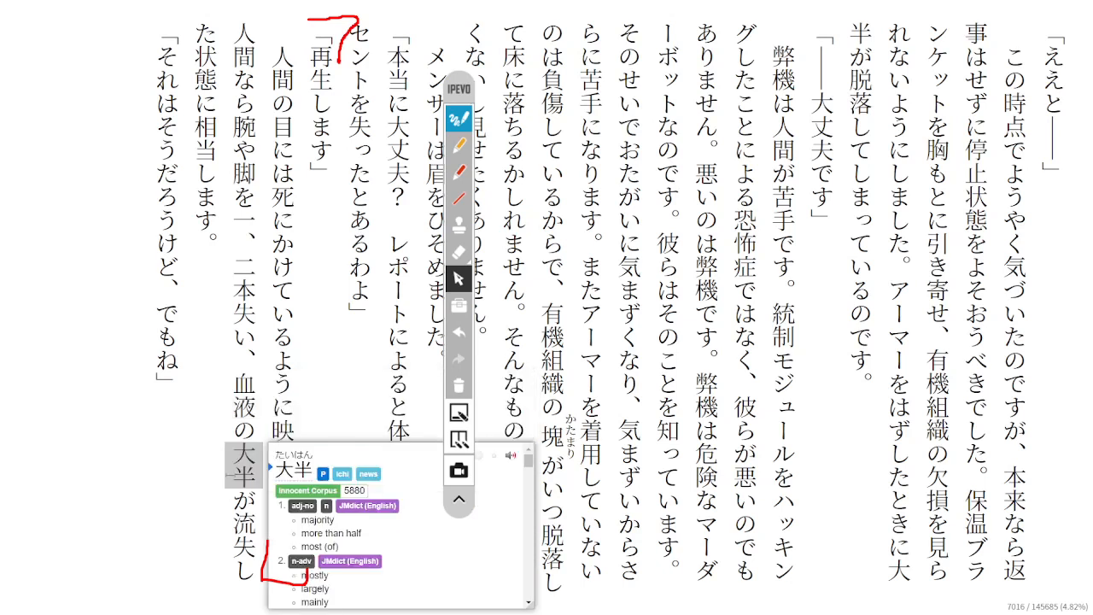
click(243, 529)
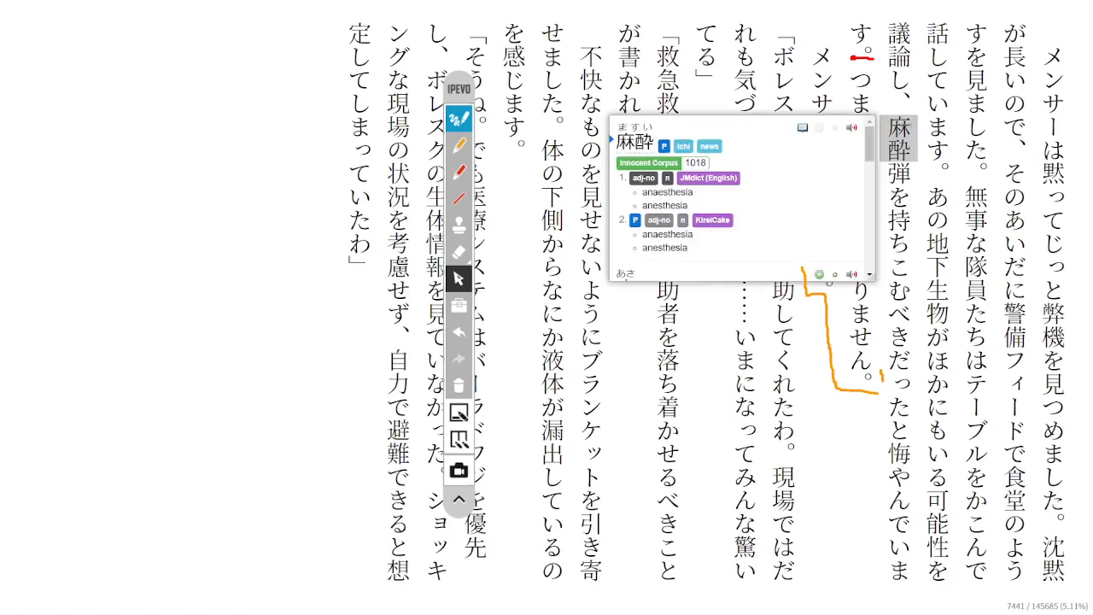
Scroll down on the novel page while the 麻酔 lookup is showing
scroll(down, 3)
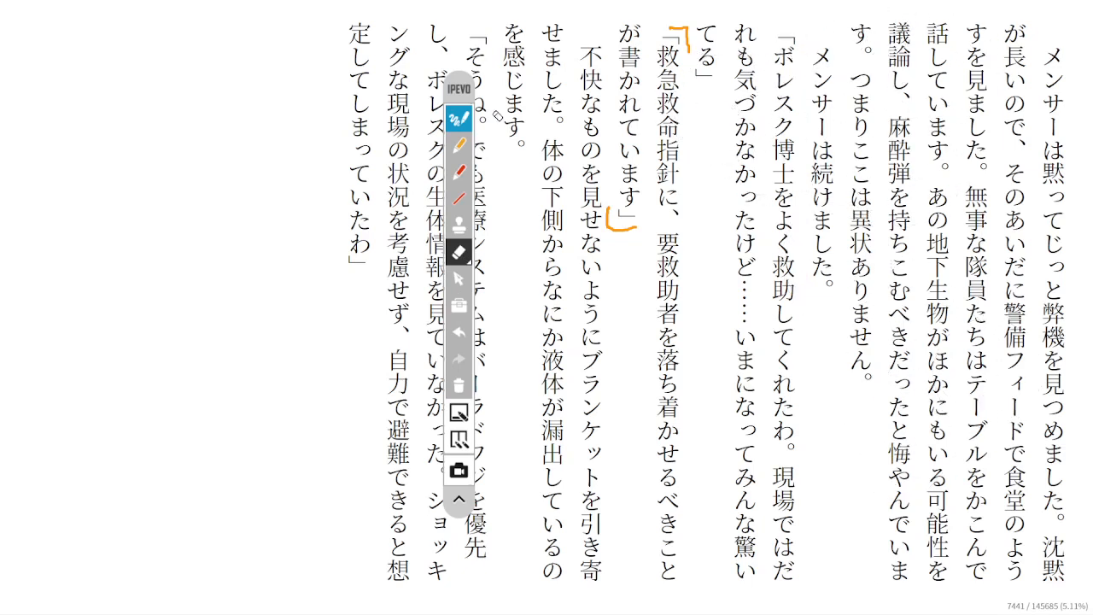
double_click(649, 171)
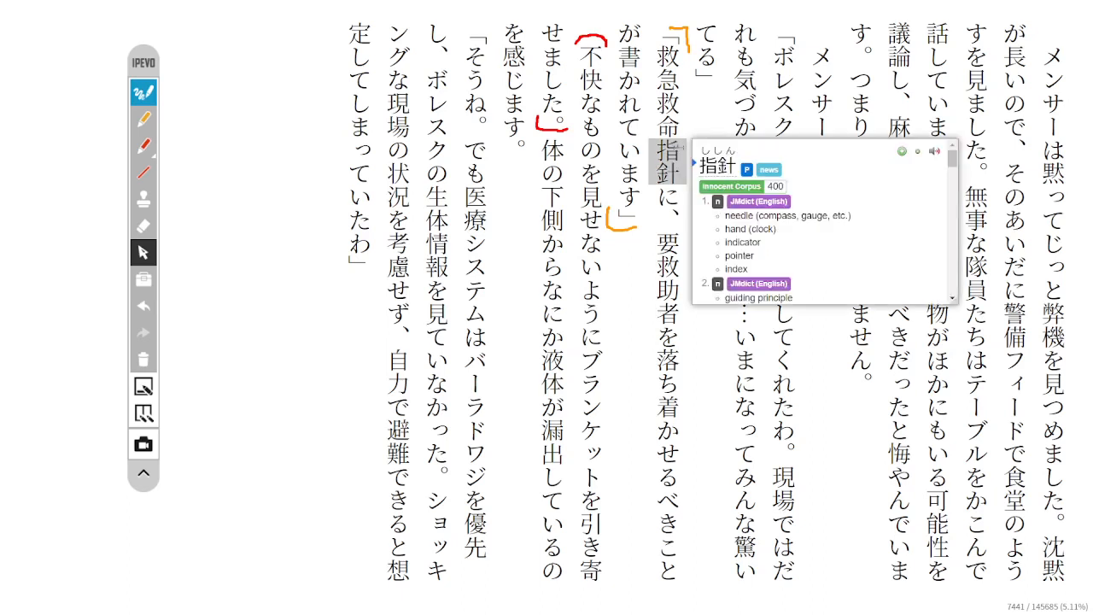
mouse_move(808, 155)
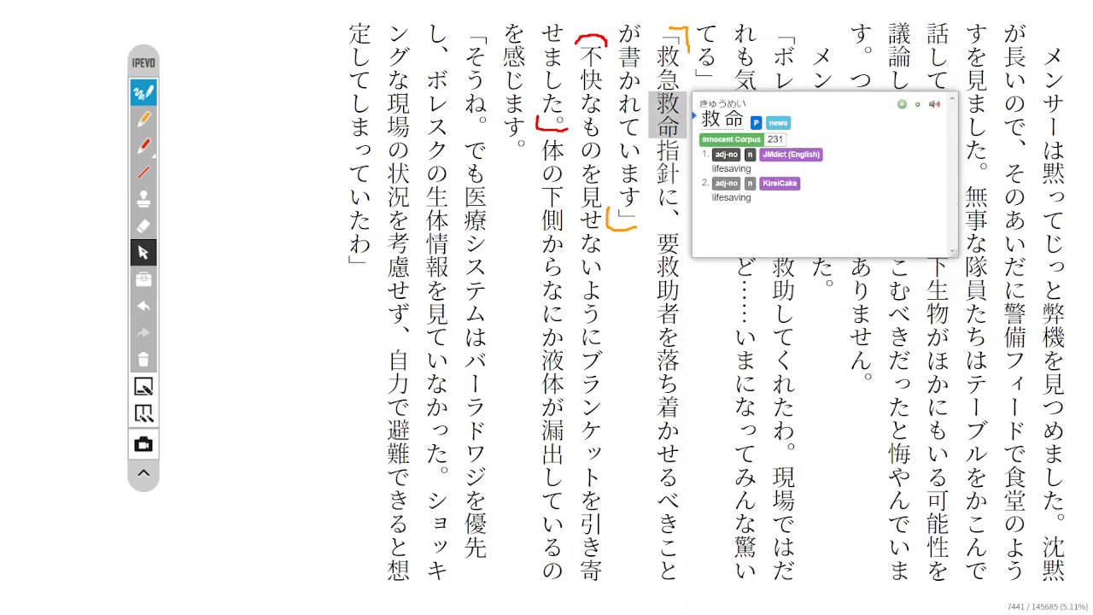
click(648, 149)
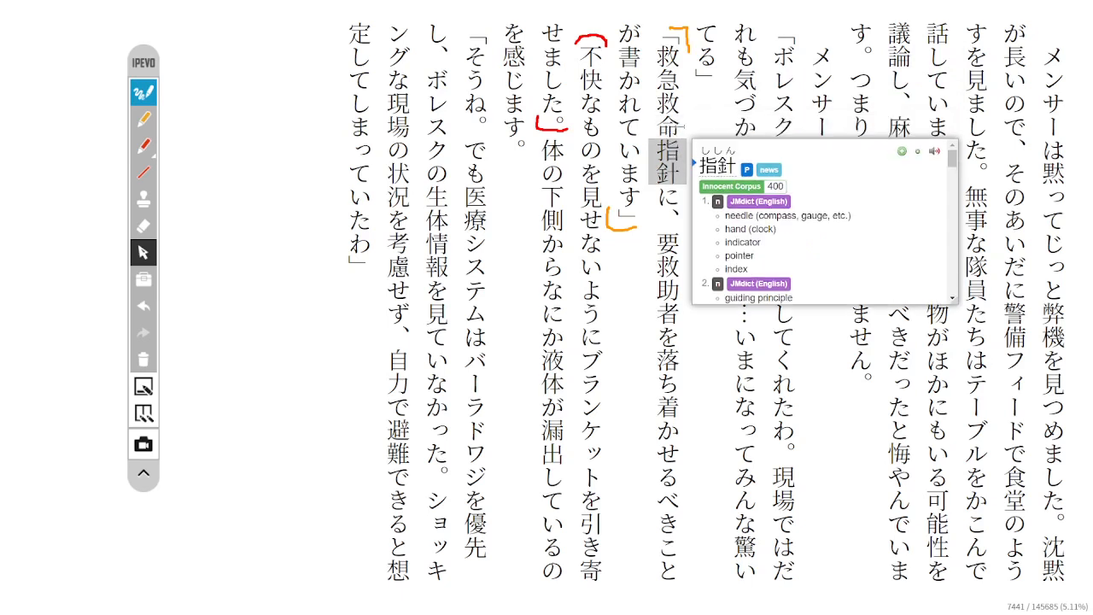
mouse_move(689, 128)
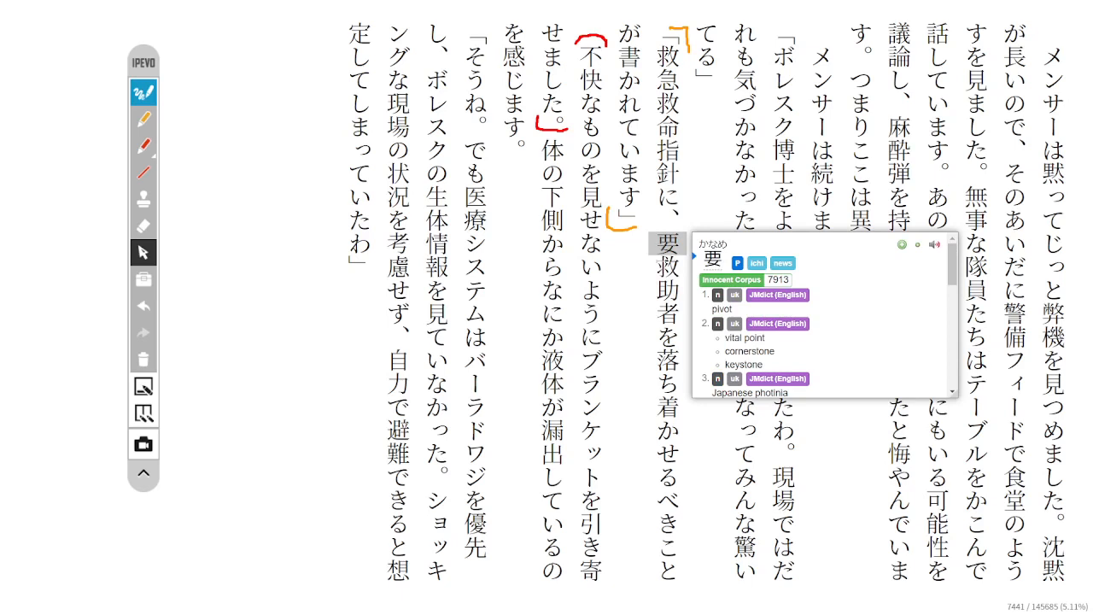
Scroll down on the novel page around 要 and the emergency-guidelines phrase
scroll(down, 3)
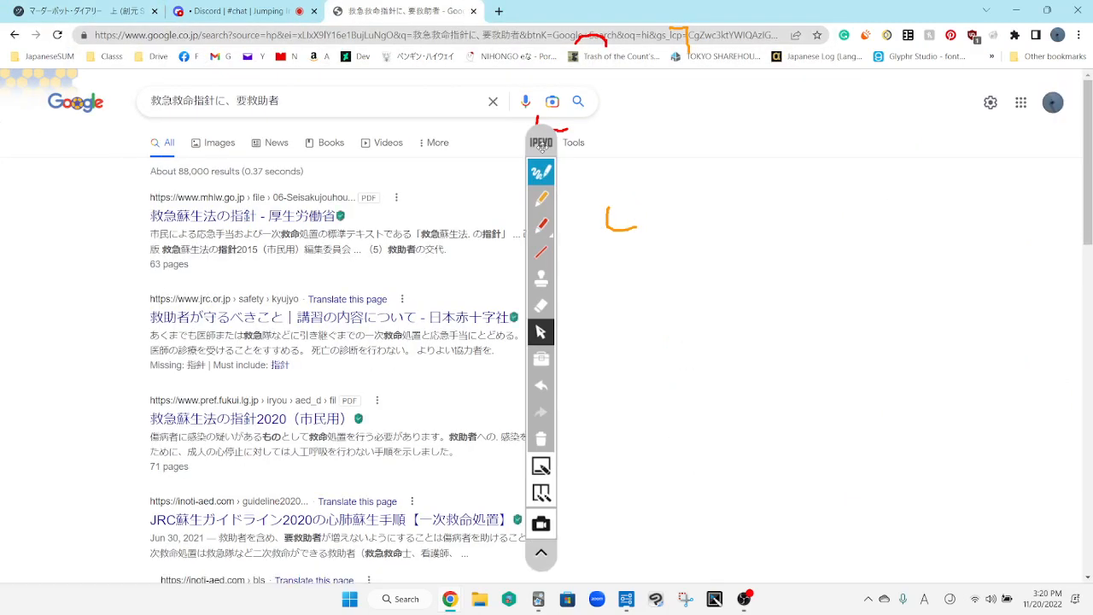
Start editing the Google query for 救急救命指針に、要救助者
click(316, 101)
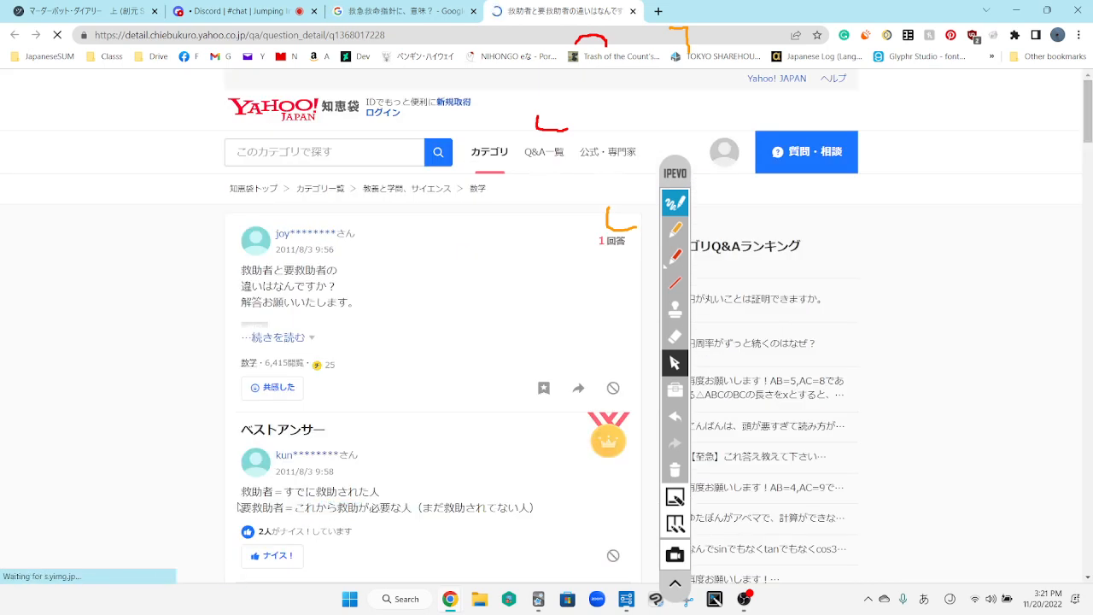
Double-click on the Yahoo! Chiebukuro answer page while reading the best answer
double_click(260, 507)
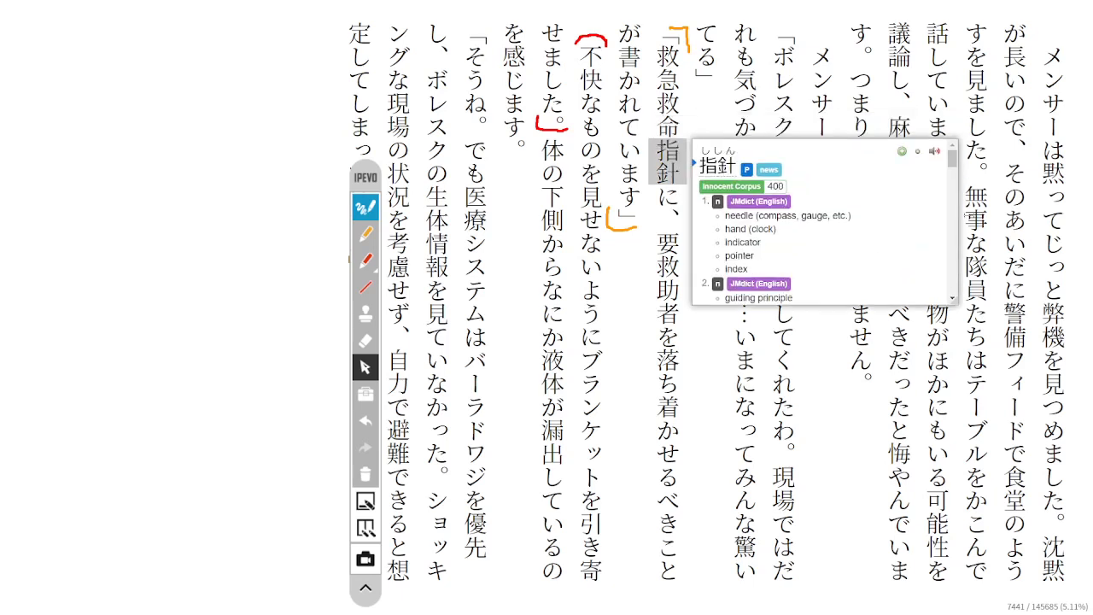
Scroll down on the novel page toward the word 不快
scroll(down, 3)
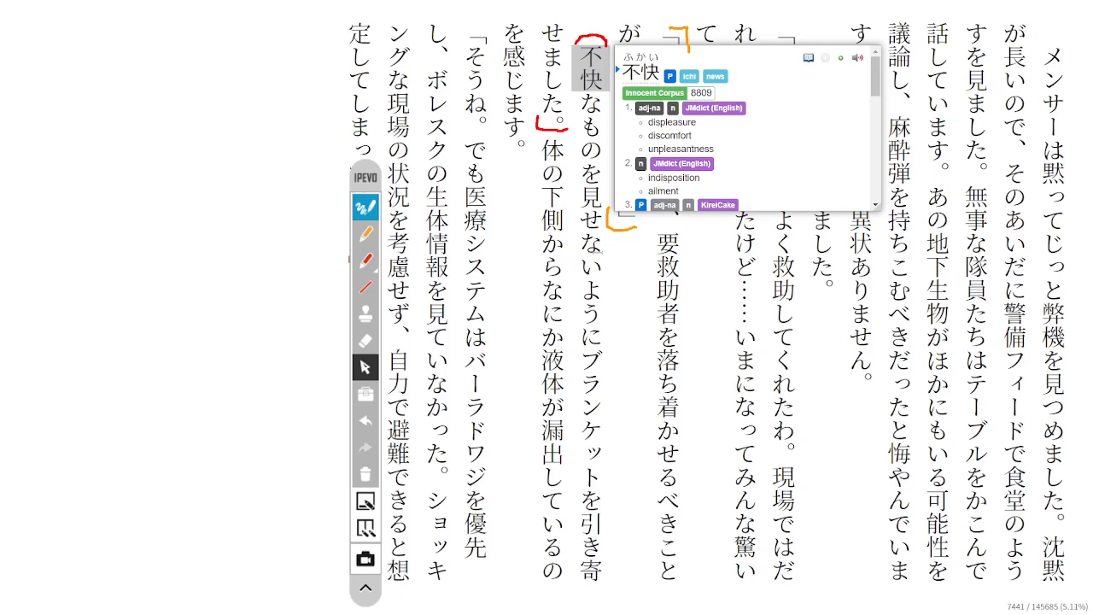
mouse_move(609, 325)
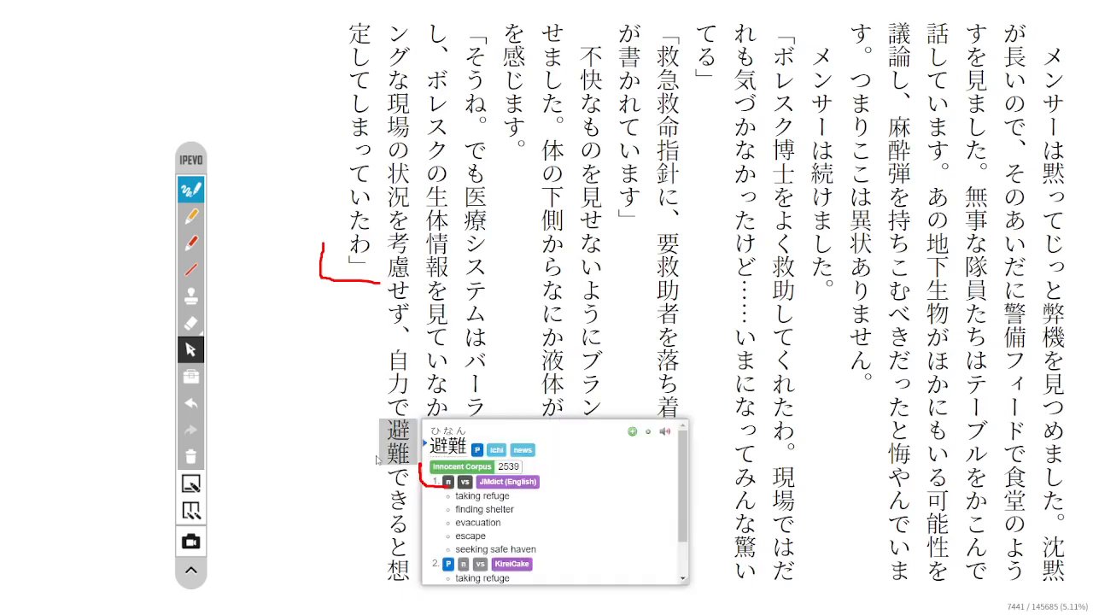
mouse_move(369, 470)
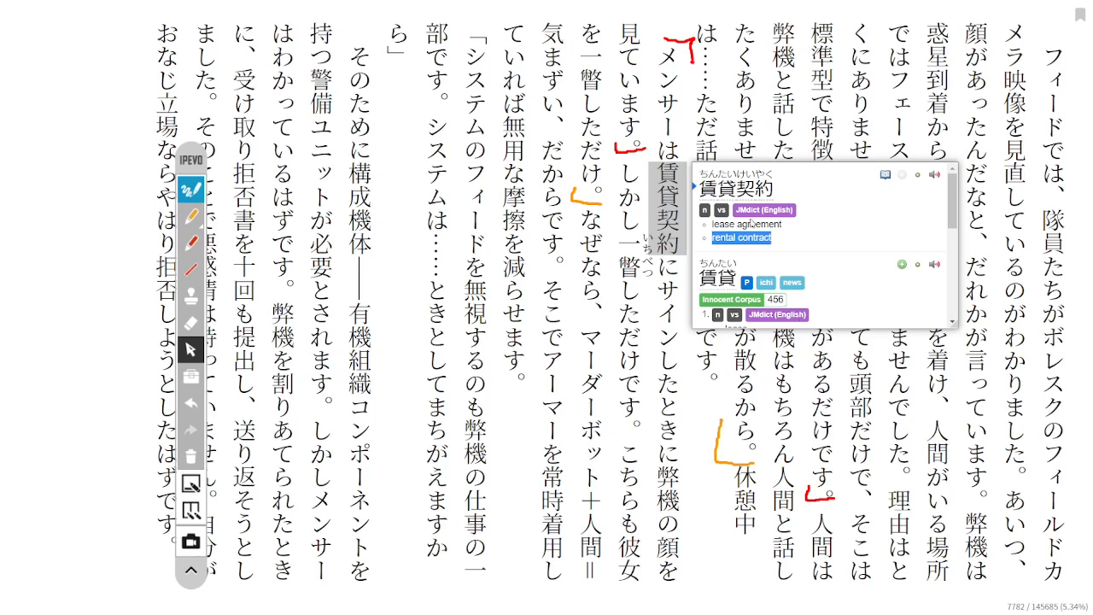
Click on the novel page near the quoted 「システム passage and とされます
click(629, 265)
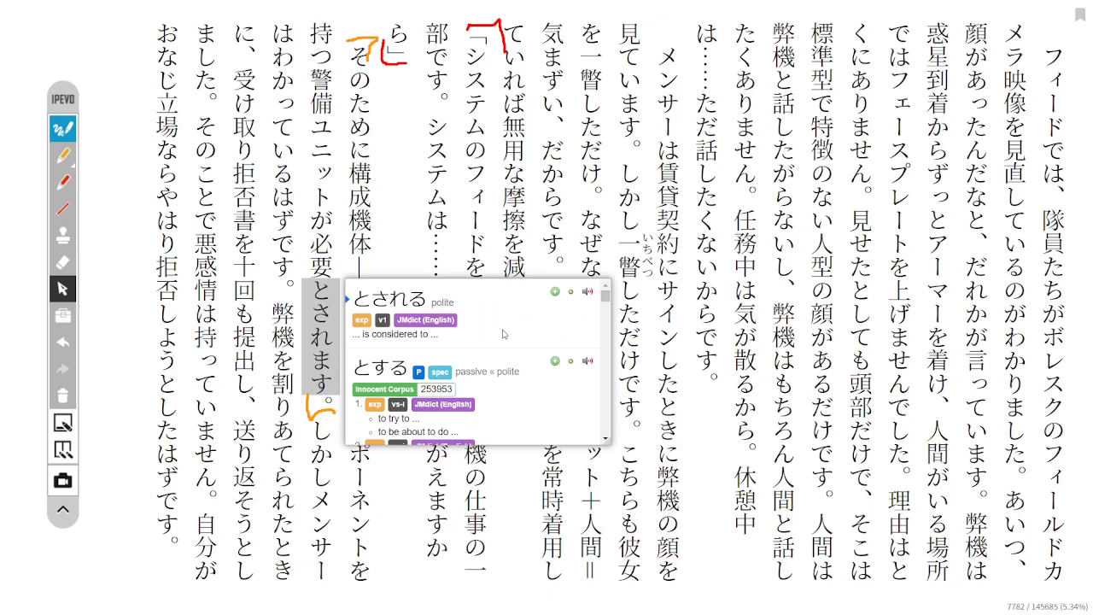
Click on the novel page near 拒否 and the paragraph's closing sentences
click(356, 201)
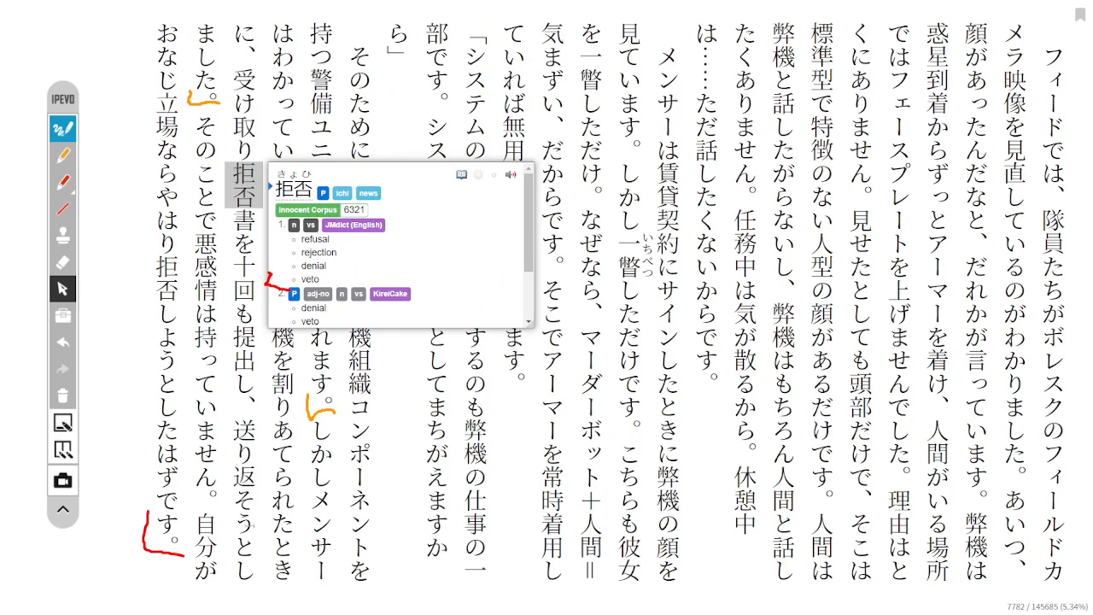
Click on the novel page near the word 受け取り
click(242, 115)
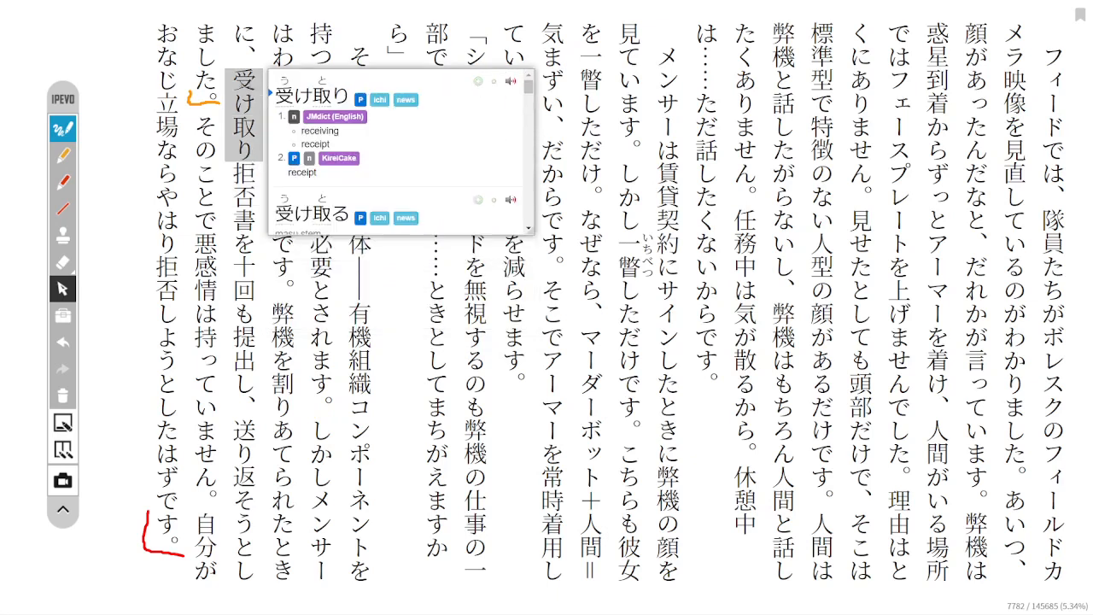
mouse_move(531, 139)
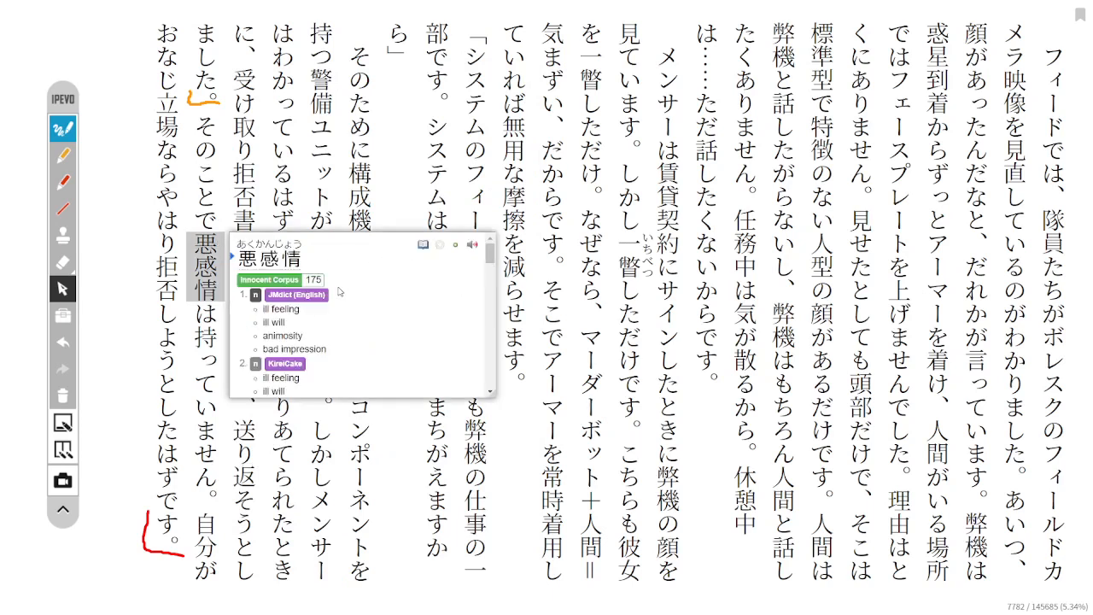
mouse_move(397, 216)
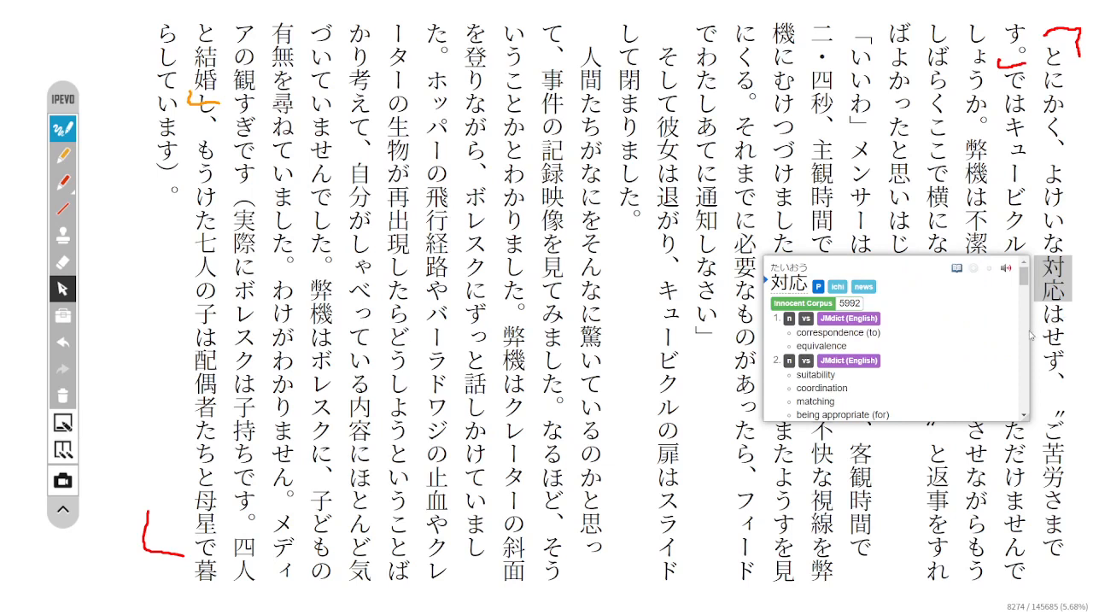
Scroll the 対応 dictionary popup to reveal senses like handling, response and compatibility
scroll(down, 3)
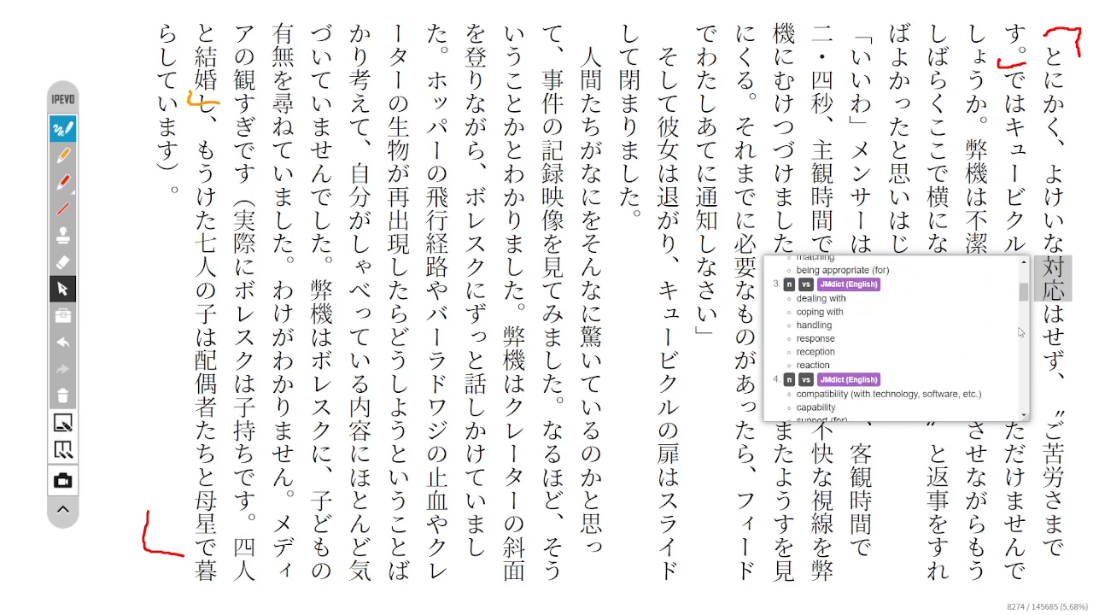